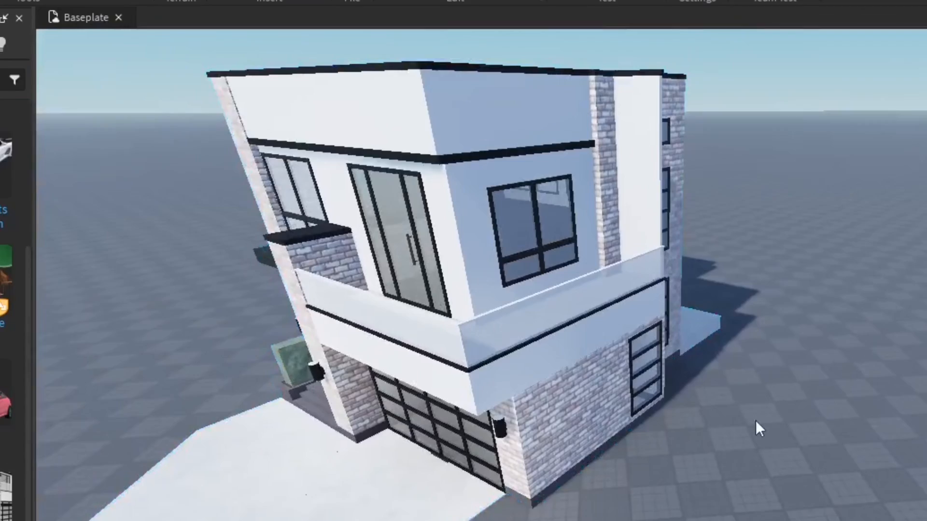
Open the FILE menu at the top left
{"action": "left_click", "coordinate": [495, 23]}
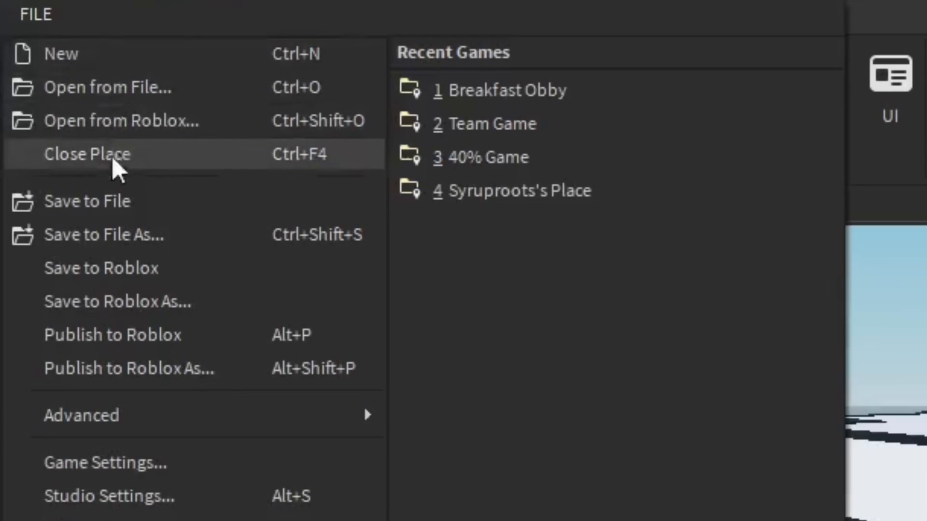
Open Studio Settings and scroll to the Select Color and Hover Over Color options
{"action": "left_click", "coordinate": [109, 495]}
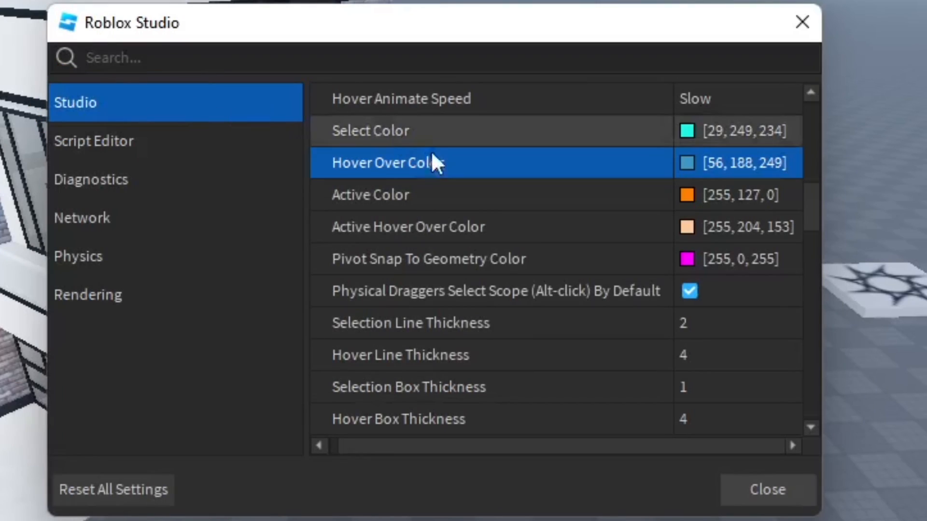
{"action": "scroll", "scroll_direction": "up", "scroll_amount": 3}
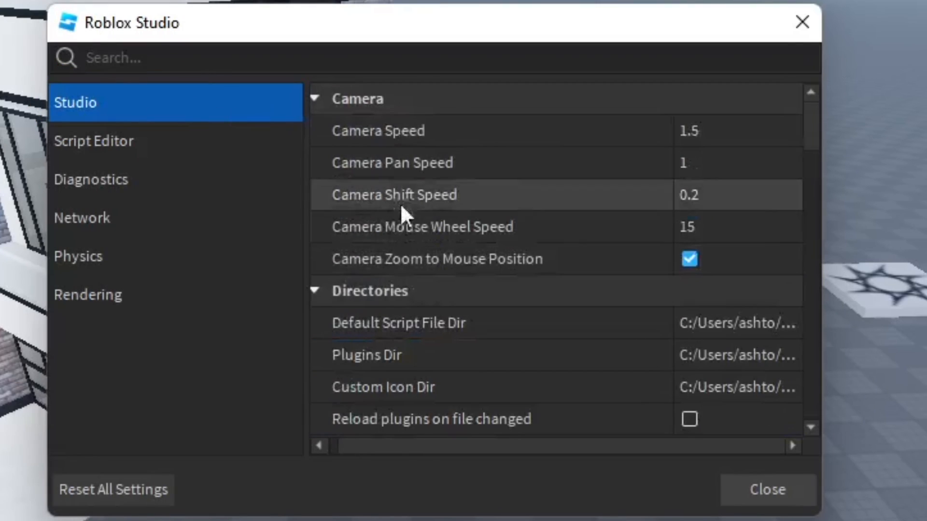
{"action": "scroll", "scroll_direction": "down", "scroll_amount": 3}
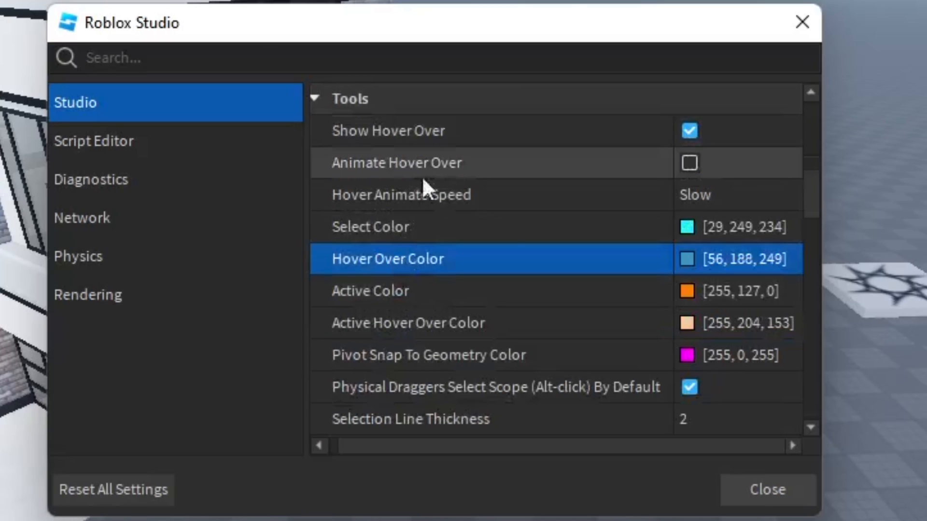
{"action": "mouse_move", "coordinate": [402, 272]}
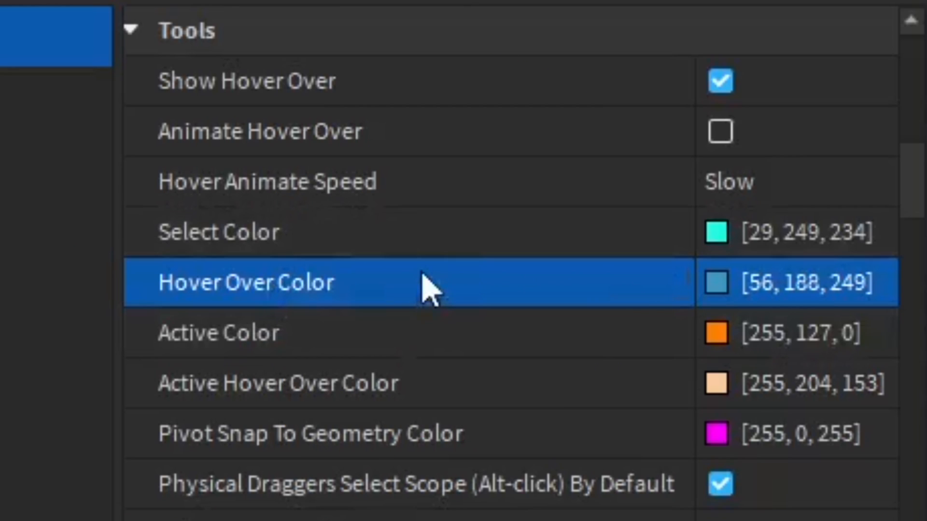
{"action": "mouse_move", "coordinate": [431, 295]}
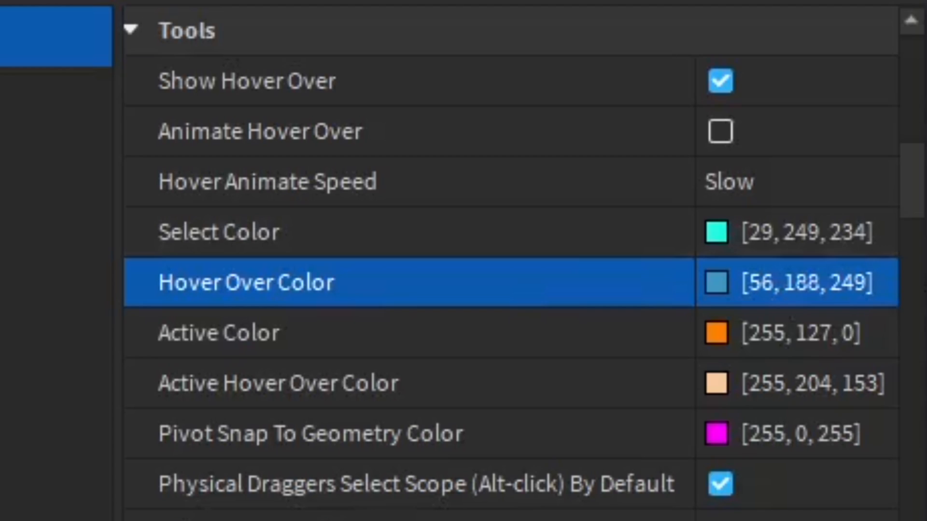
{"action": "mouse_move", "coordinate": [626, 257]}
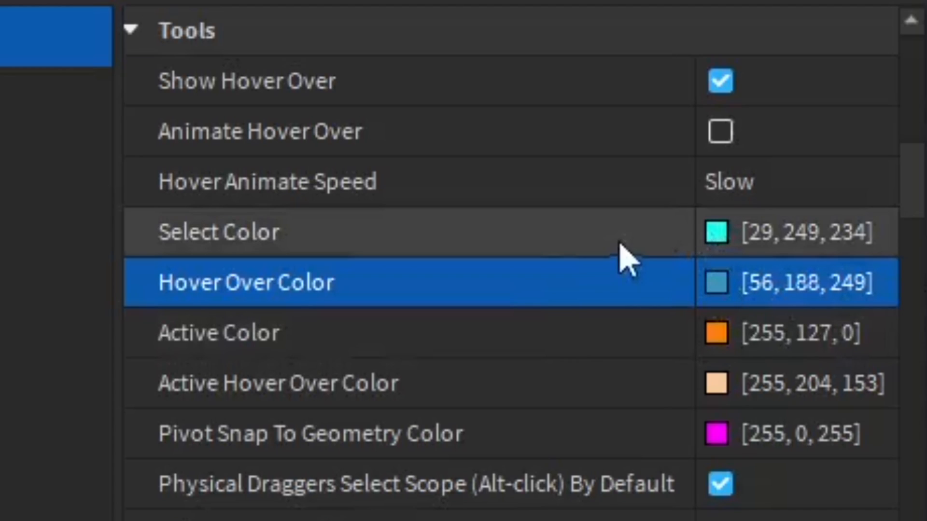
{"action": "mouse_move", "coordinate": [615, 260]}
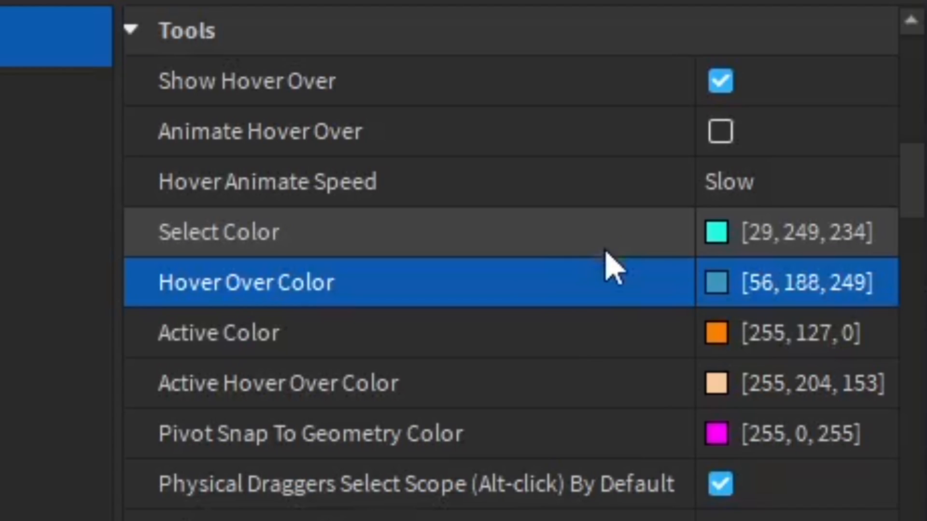
{"action": "mouse_move", "coordinate": [727, 254]}
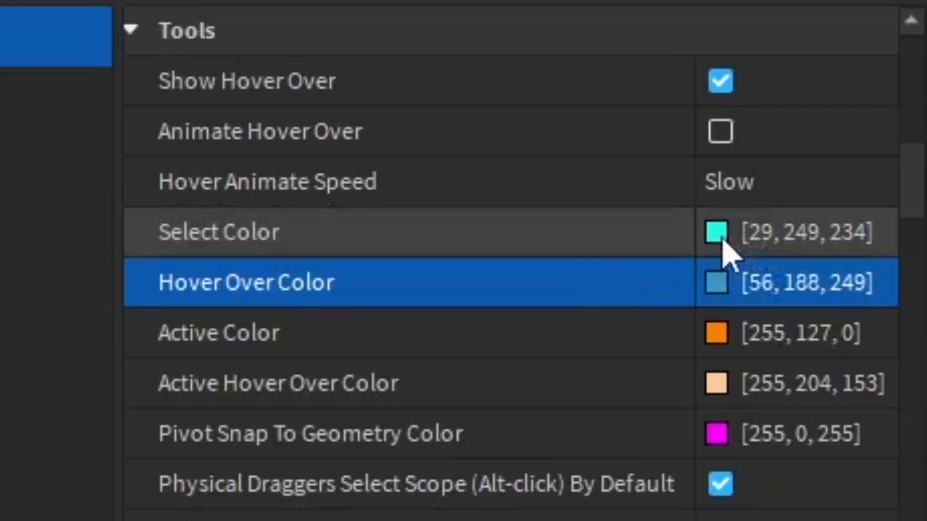
Set Select Color to yellow (255, 226, 3) and Hover Over Color to orange (249, 128, 42)
{"action": "left_click", "coordinate": [716, 231]}
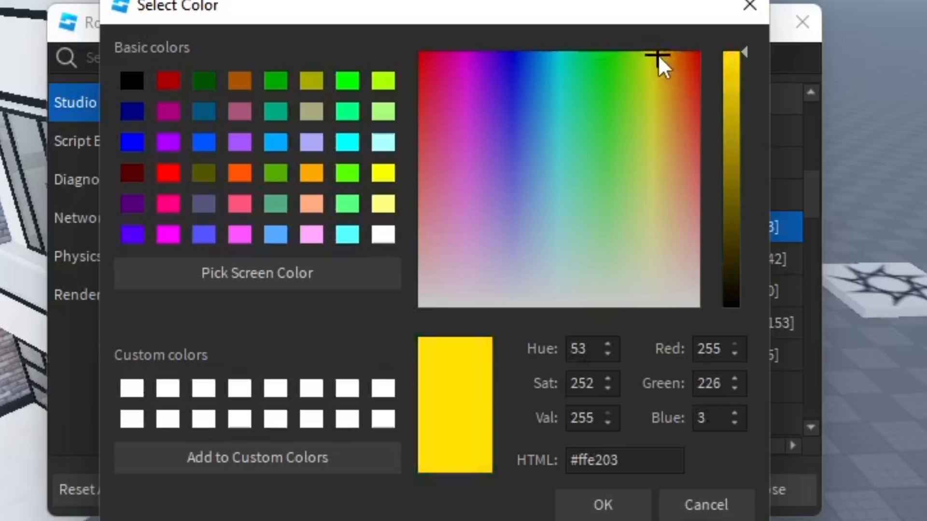
{"action": "left_click", "coordinate": [601, 504]}
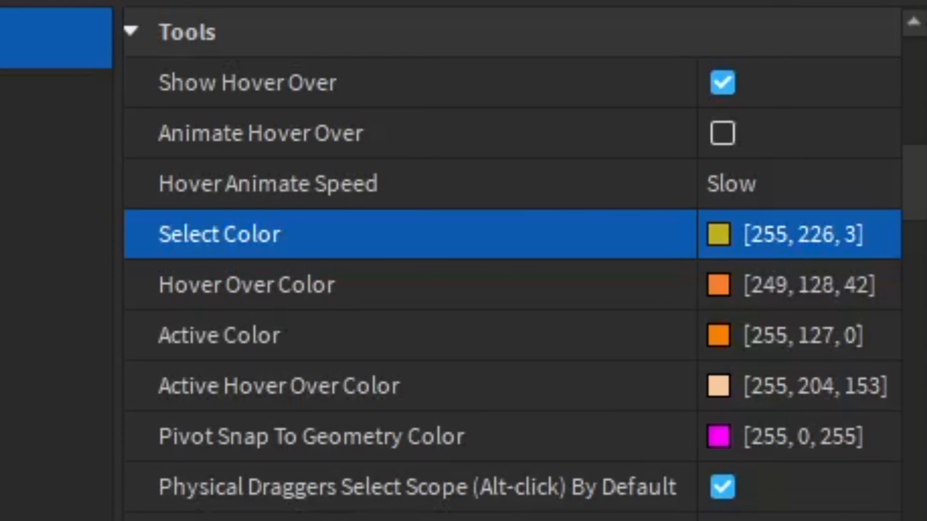
Set Selection Line Thickness to 5 and view the thick yellow outline on the tile
{"action": "scroll", "scroll_direction": "down", "scroll_amount": 3}
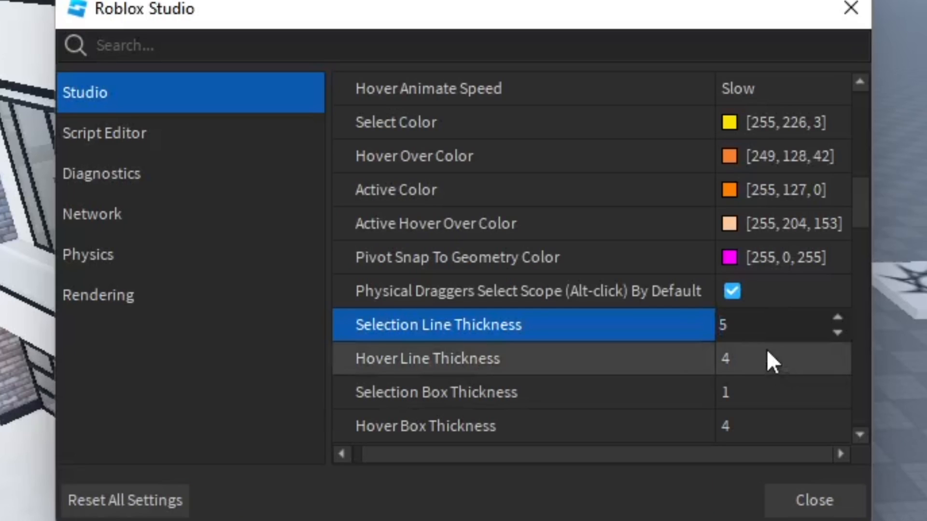
{"action": "left_click", "coordinate": [813, 500]}
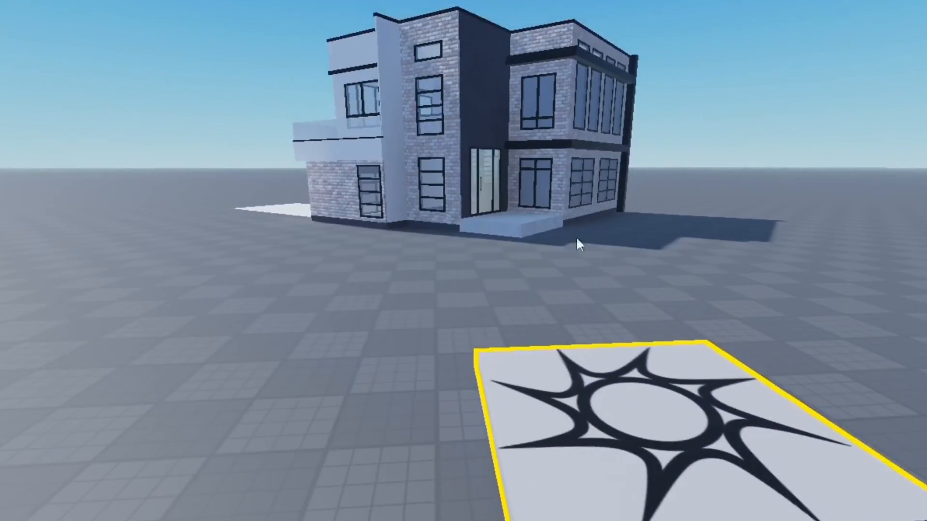
Deselect the tile, preview the orange hover outline on the house, and reopen Studio Settings
{"action": "left_click", "coordinate": [564, 147]}
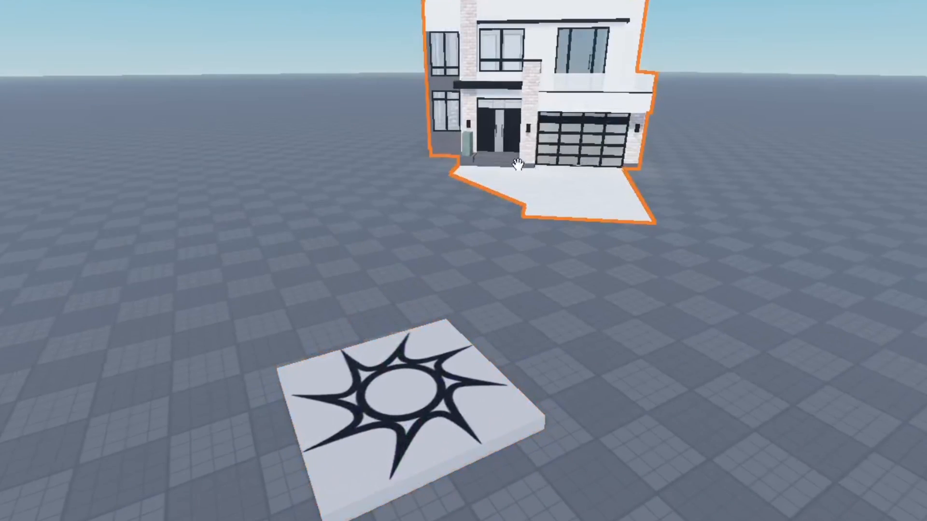
{"action": "left_click", "coordinate": [12, 6]}
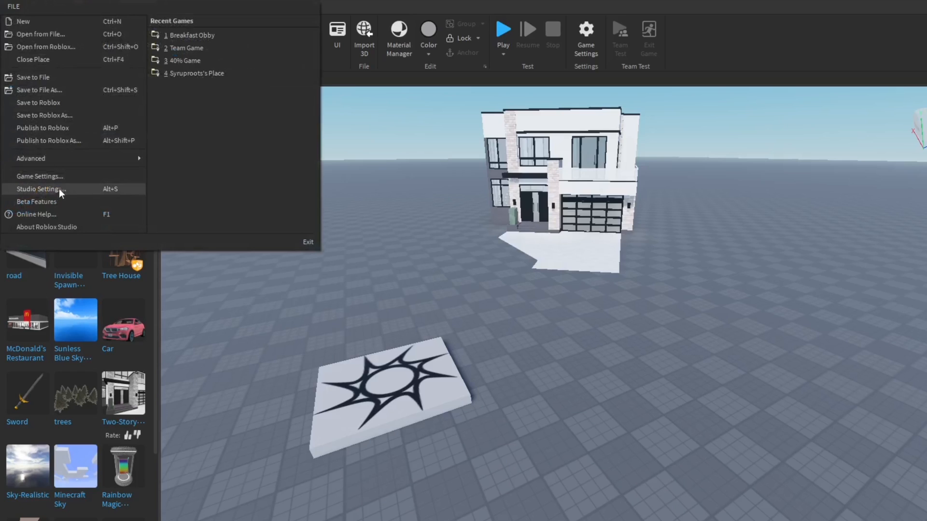
{"action": "left_click", "coordinate": [43, 189]}
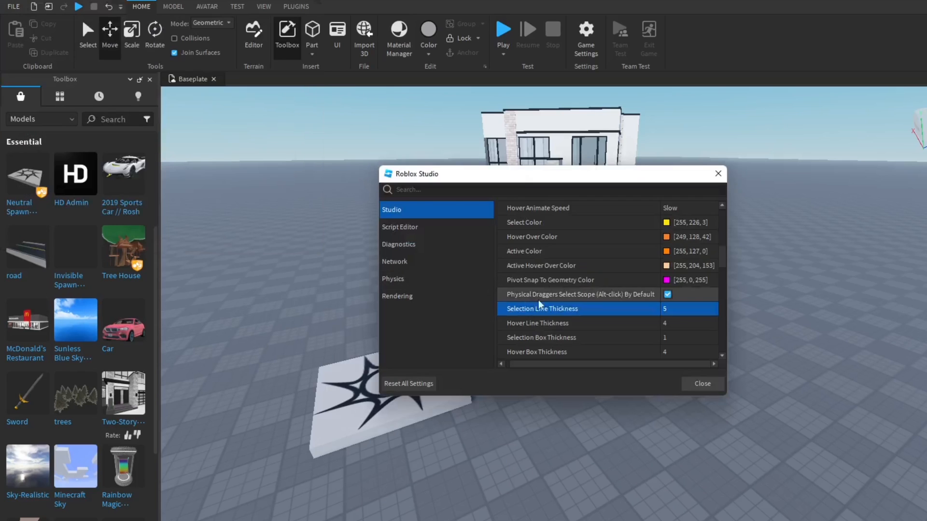